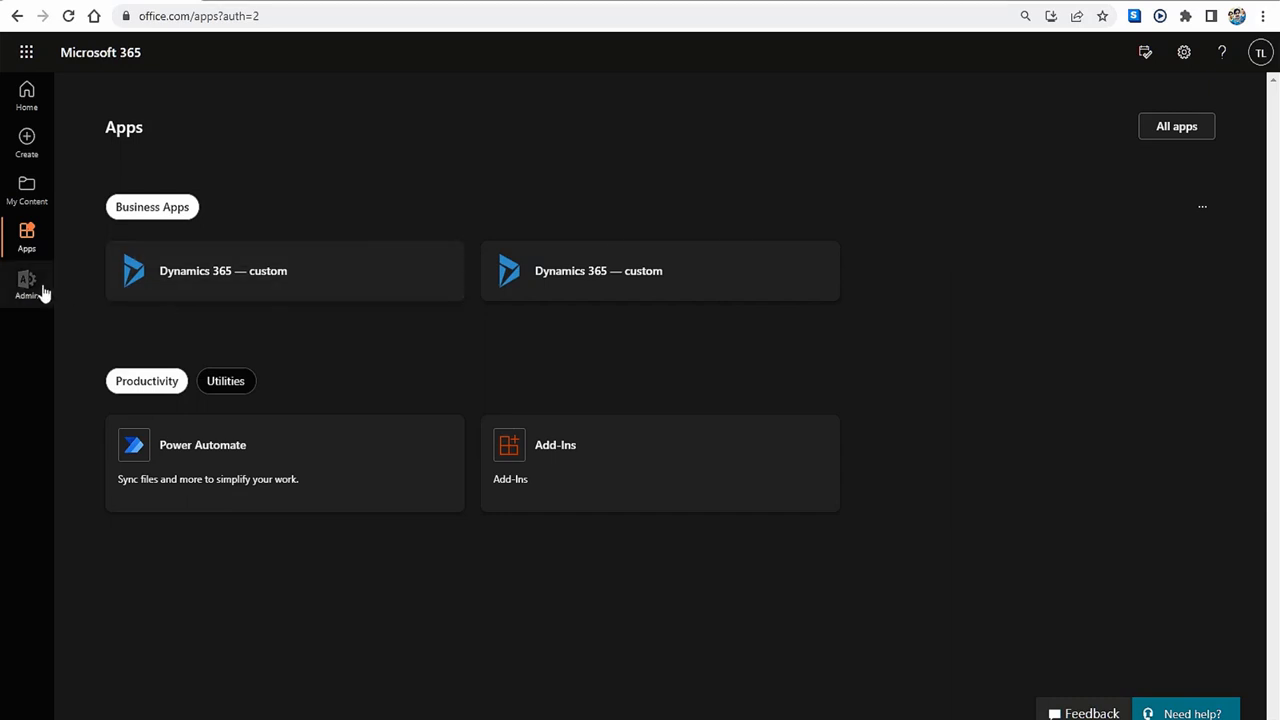
Show the Active users list and select 610mailemail to display its account details panel.
{"action": "left_click", "coordinate": [28, 284]}
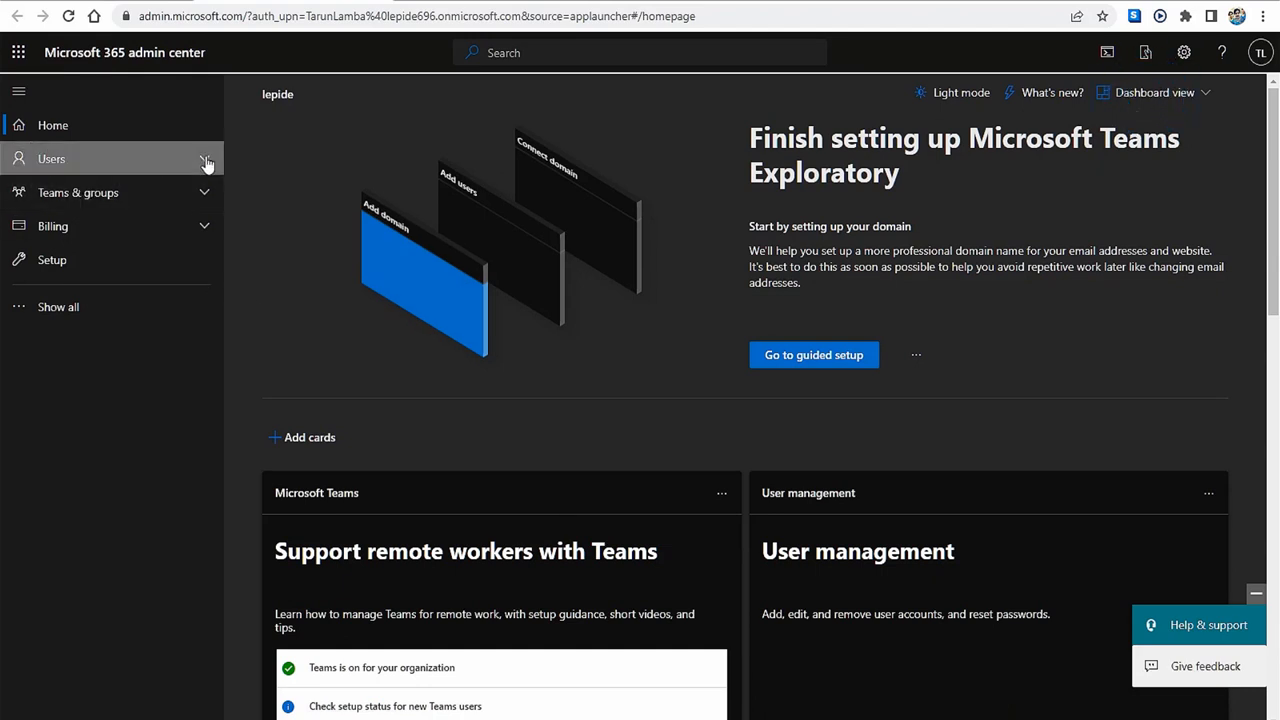
{"action": "left_click", "coordinate": [52, 158]}
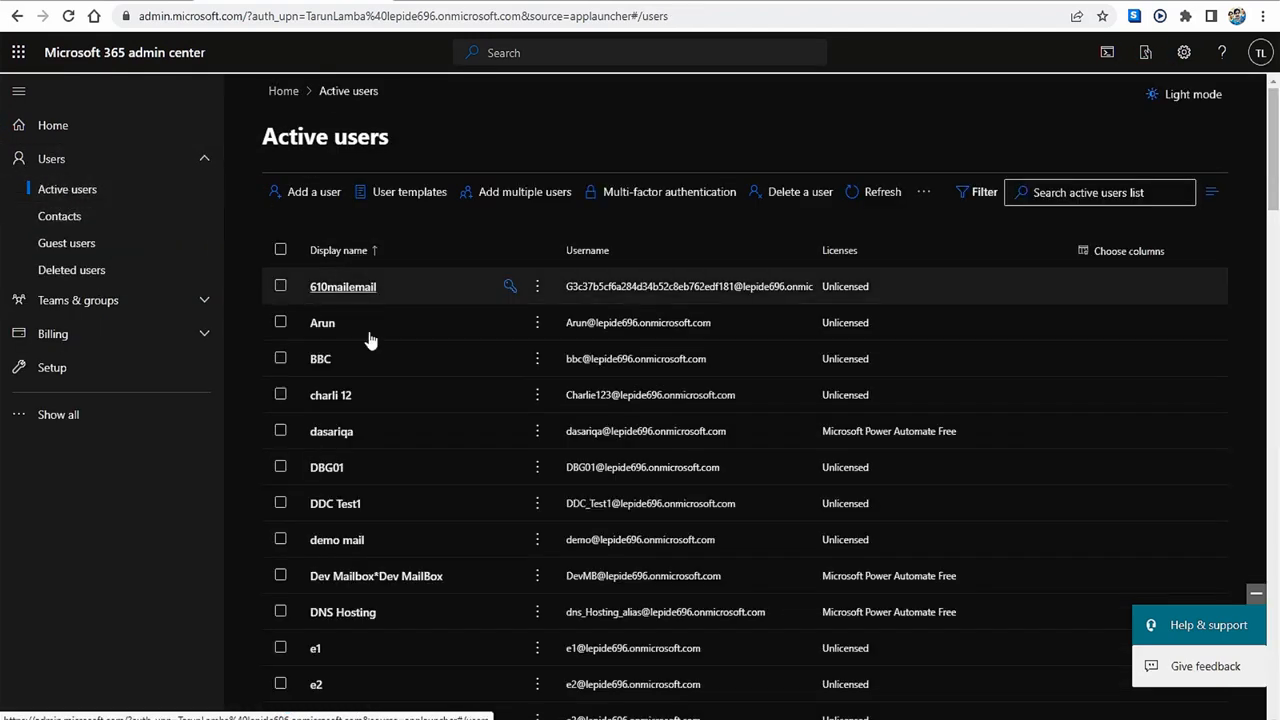
{"action": "left_click", "coordinate": [280, 286]}
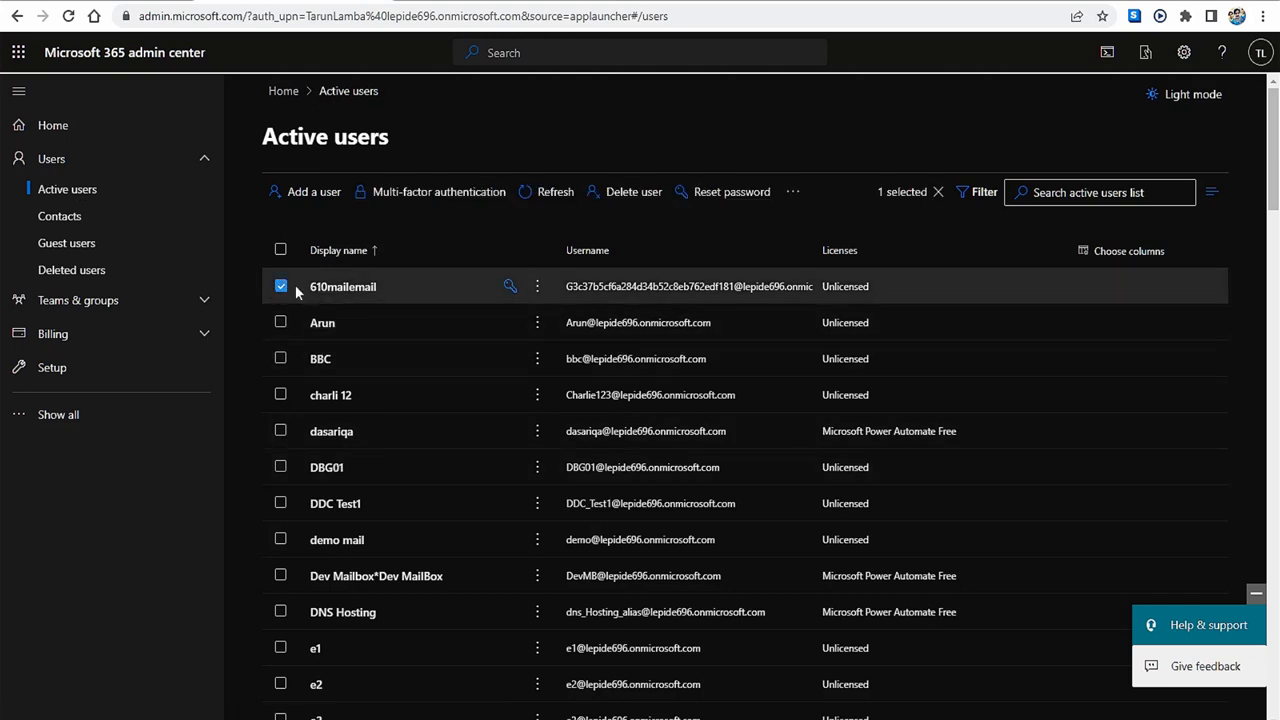
{"action": "left_click", "coordinate": [344, 286]}
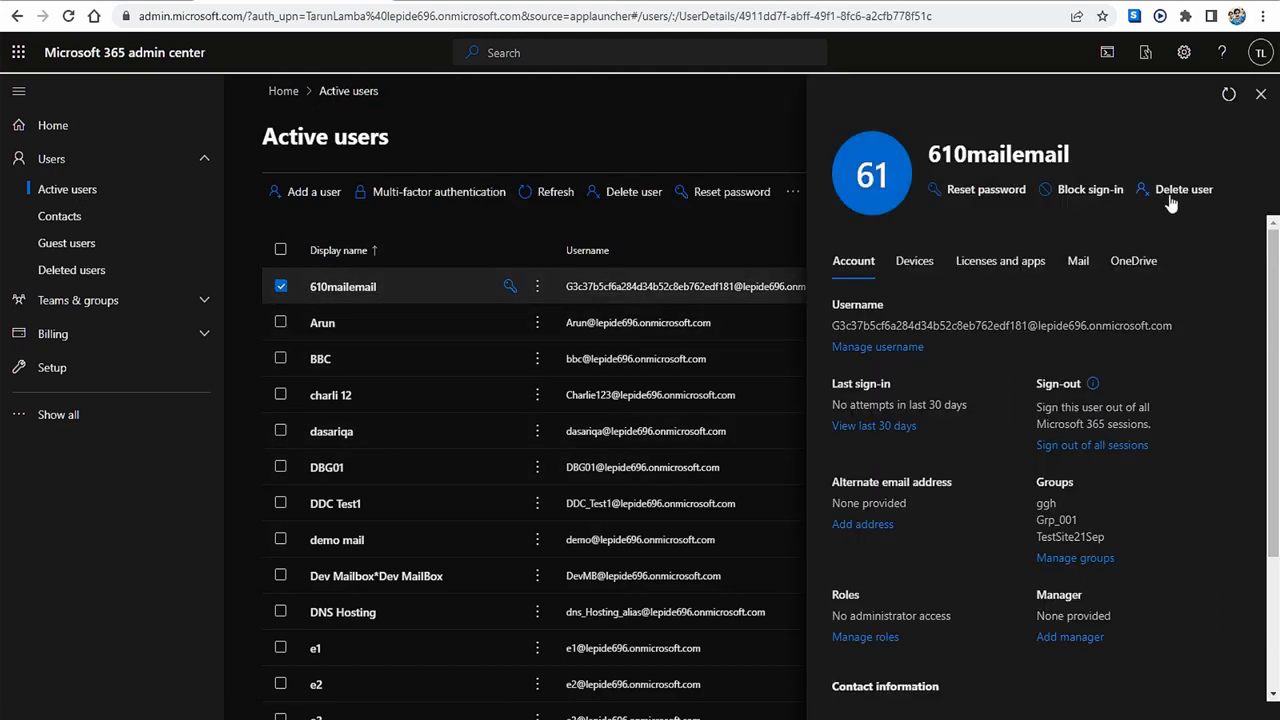
Delete user 610mailemail from the details panel and confirm the deletion.
{"action": "left_click", "coordinate": [1184, 188]}
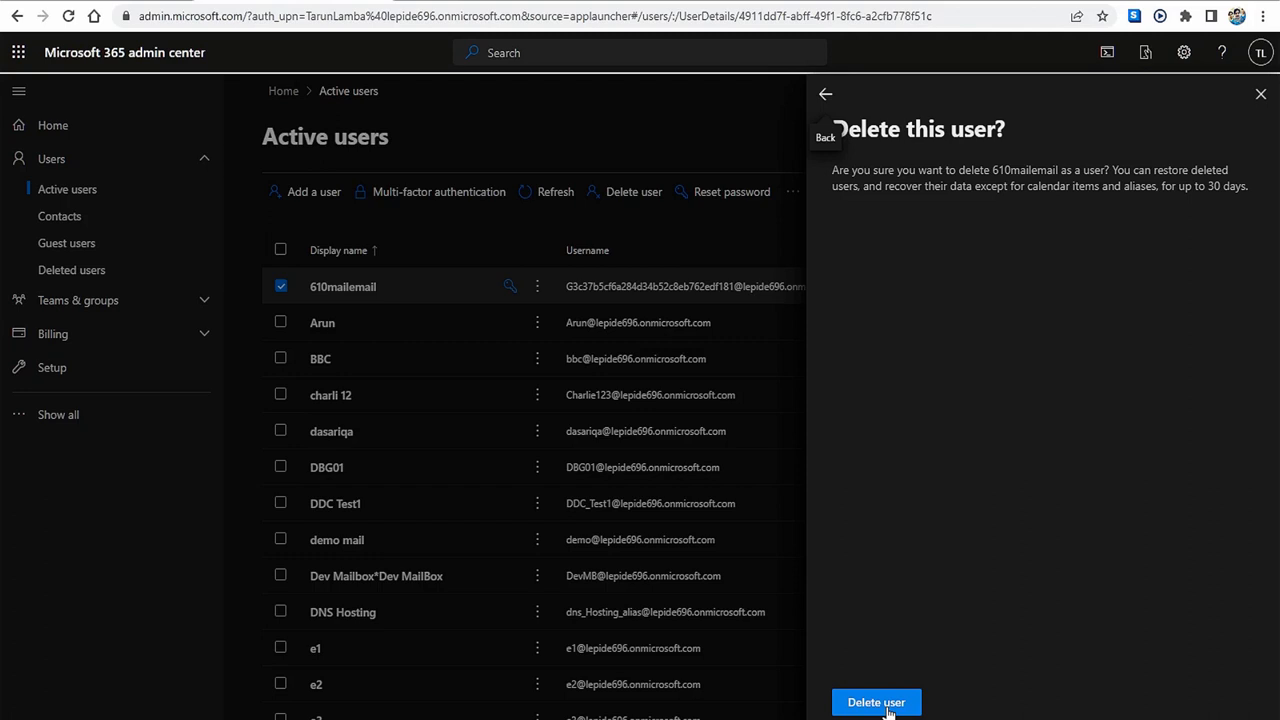
{"action": "left_click", "coordinate": [876, 702]}
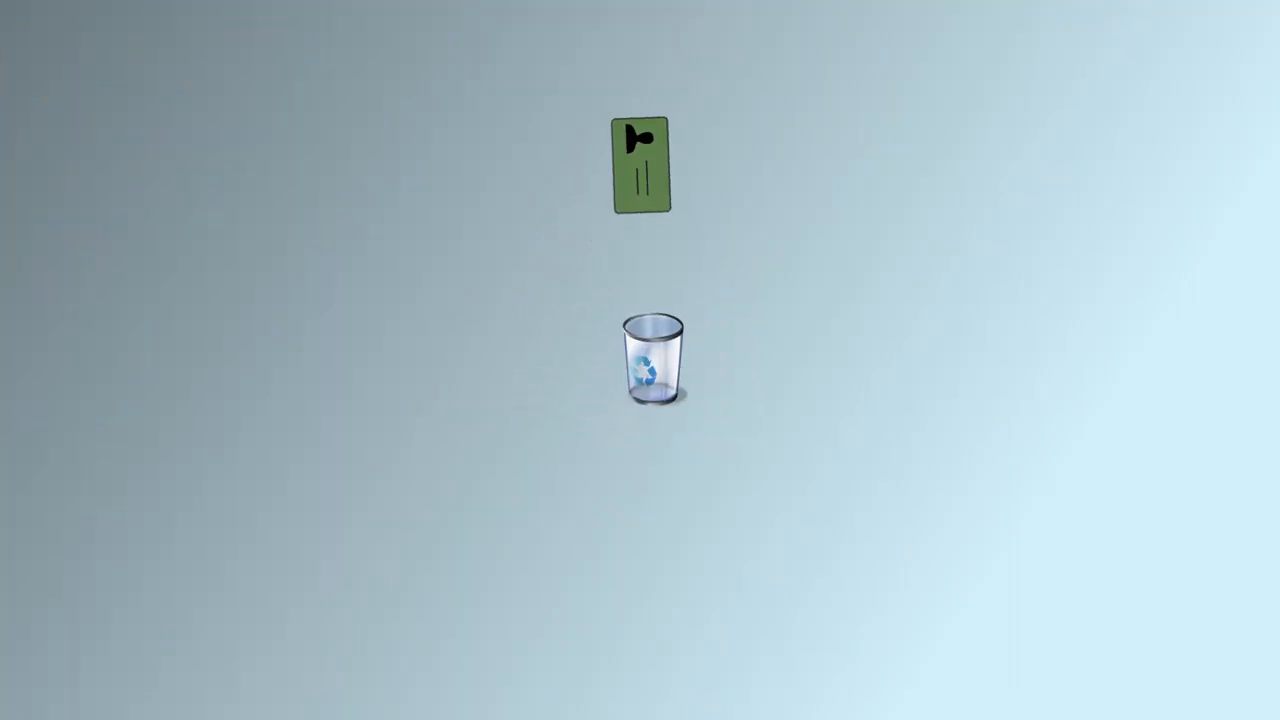